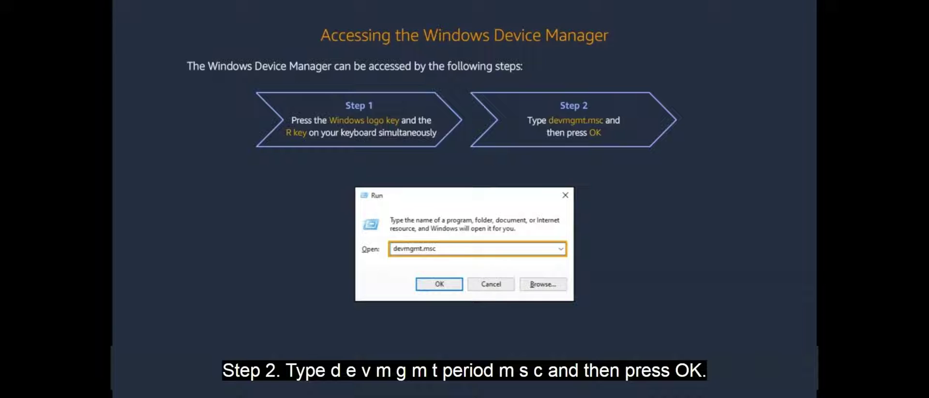
Step: Advance to the 'Accessing the Windows Device Manager' slide with the Windows+R and devmgmt.msc steps
{"action": "left_click", "coordinate": [438, 283]}
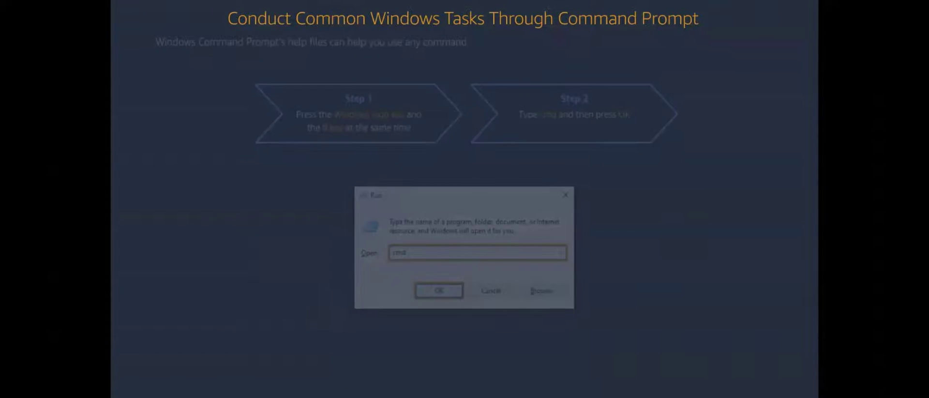
Step: Advance from the Run 'cmd' slide to the slide explaining the dir command
{"action": "left_click", "coordinate": [437, 290]}
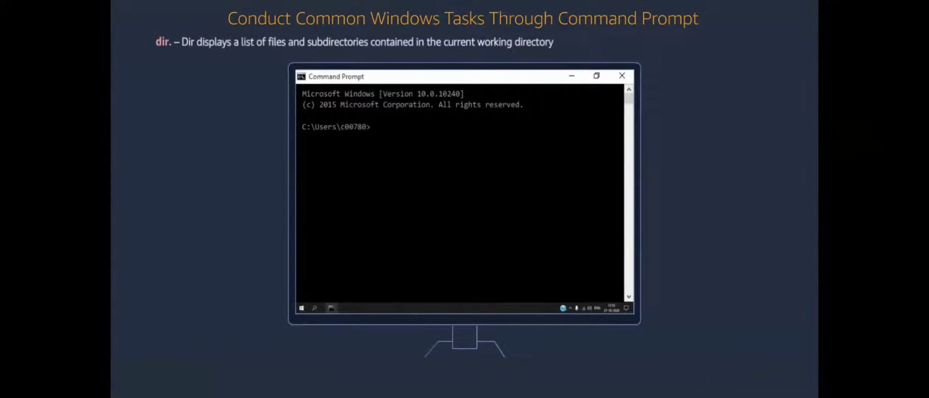
Step: Run dir in the user folder and show the File Explorer Pictures folder for comparison
{"action": "type", "text": "di"}
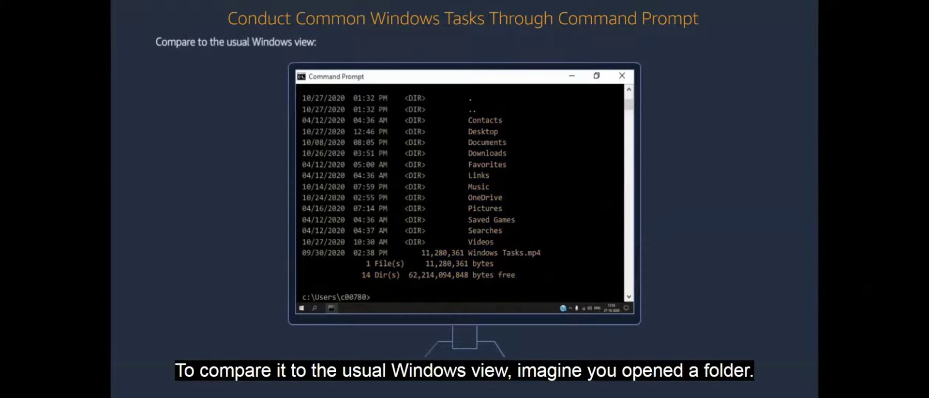
{"action": "left_click", "coordinate": [621, 75]}
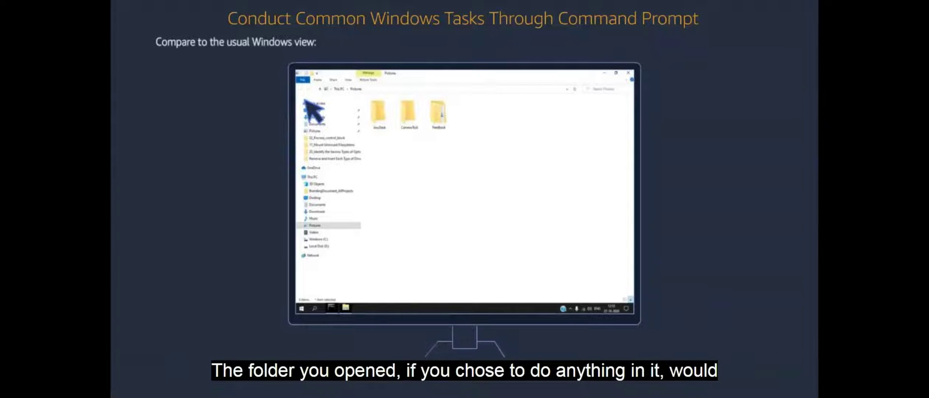
{"action": "mouse_move", "coordinate": [447, 119]}
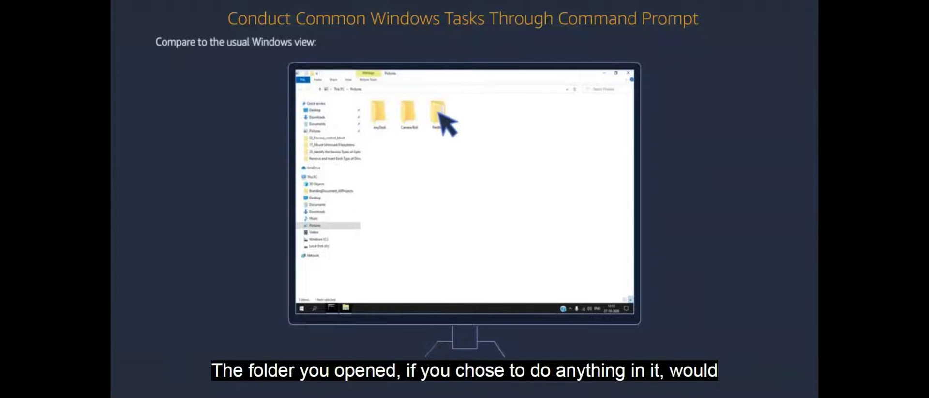
{"action": "left_click", "coordinate": [438, 111]}
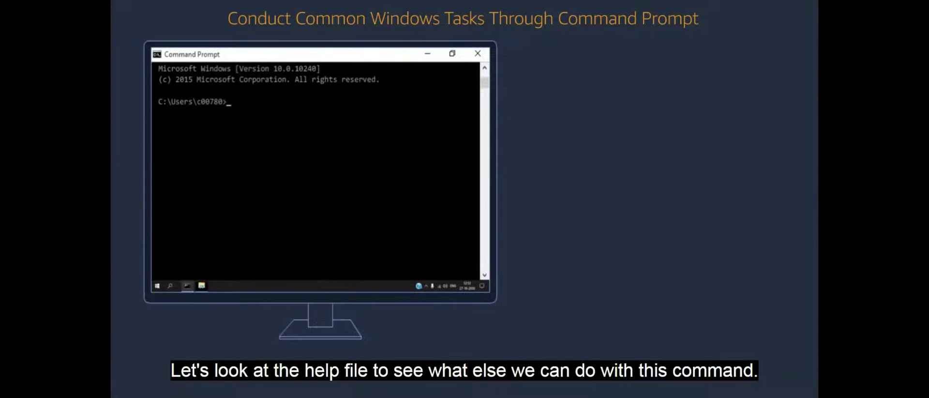
Step: Enter dir /? at the C:\Users prompt to request dir's help text
{"action": "type", "text": "di"}
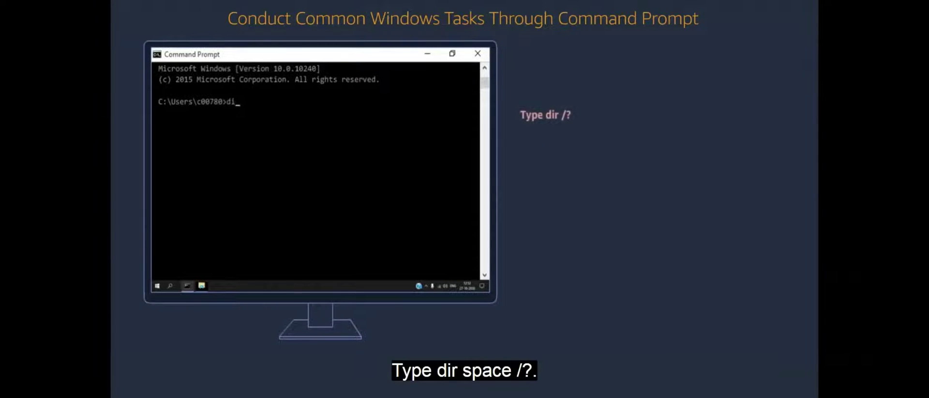
{"action": "type", "text": "r /?"}
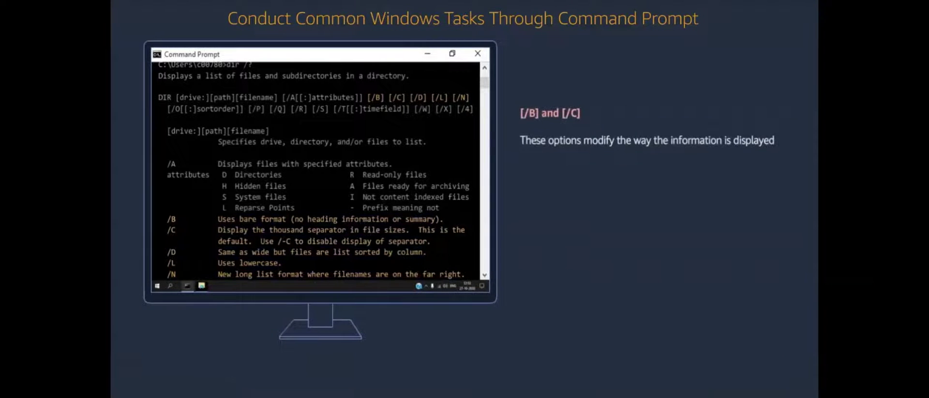
Step: Scroll the dir /? help text down to the /B and /C switch entries
{"action": "scroll", "scroll_direction": "down", "scroll_amount": 3}
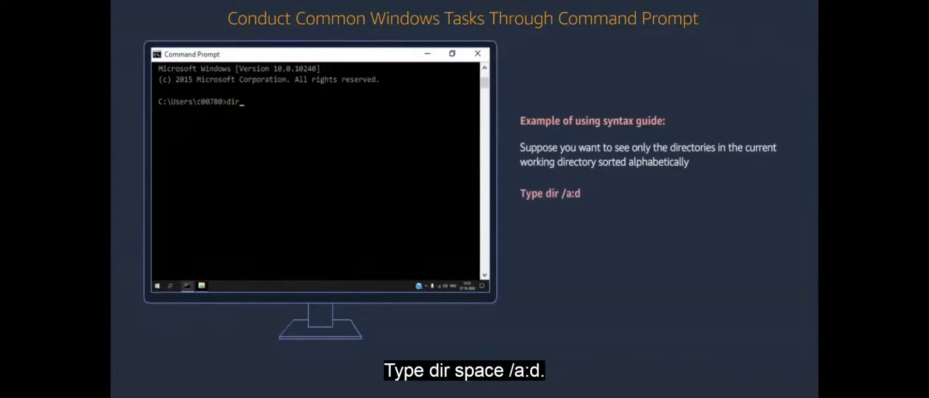
Step: Run dir /a:d to list only directories alphabetically and review the output
{"action": "type", "text": "/"}
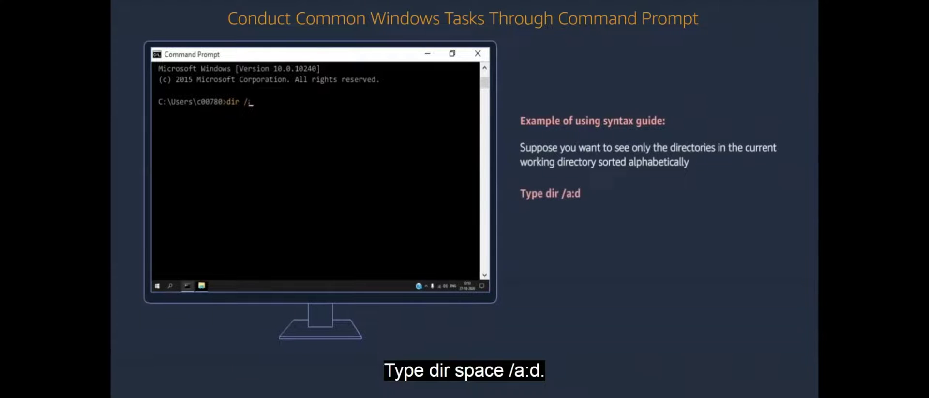
{"action": "type", "text": "a:d"}
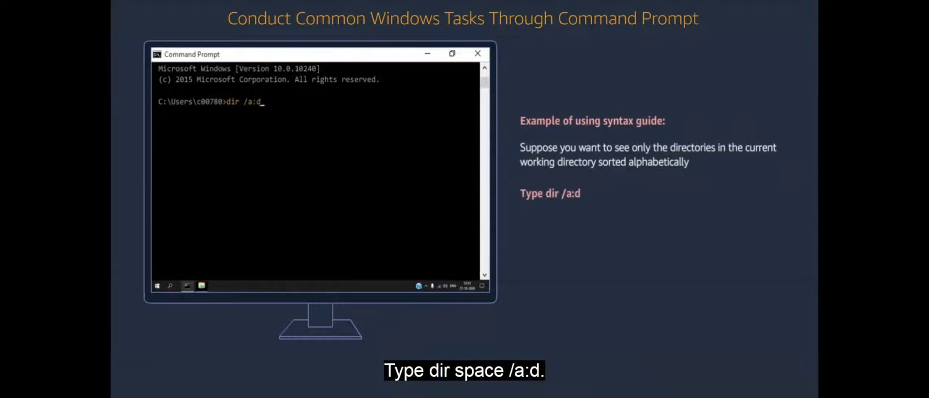
{"action": "key", "text": "Return"}
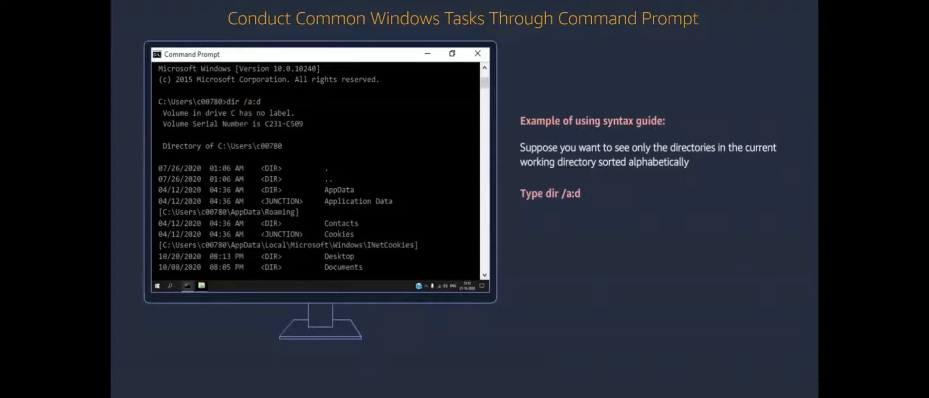
{"action": "scroll", "scroll_direction": "down", "scroll_amount": 3}
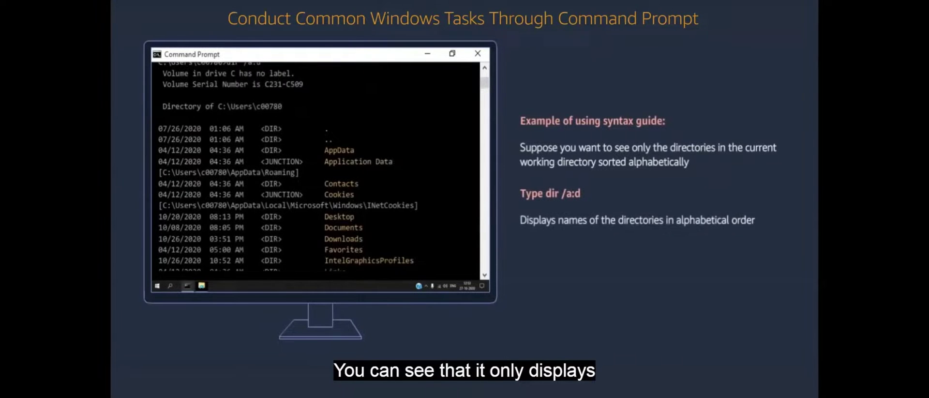
{"action": "scroll", "scroll_direction": "down", "scroll_amount": 3}
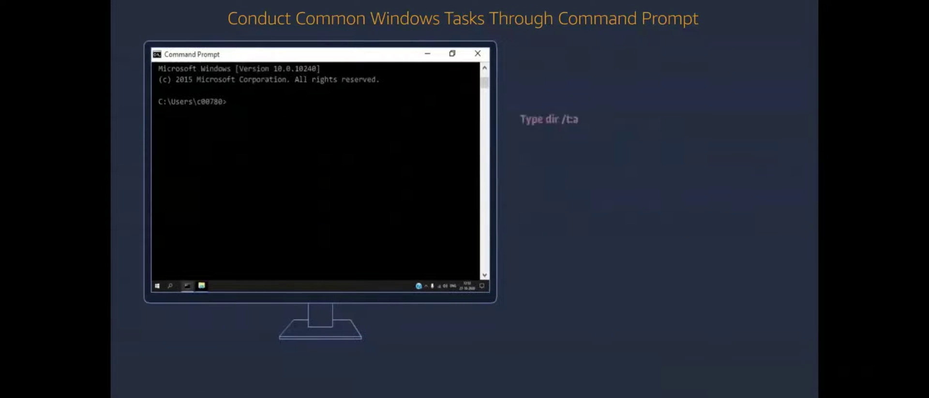
Step: Enter dir /t:a to list items sorted by last access time and review the output
{"action": "type", "text": "dir"}
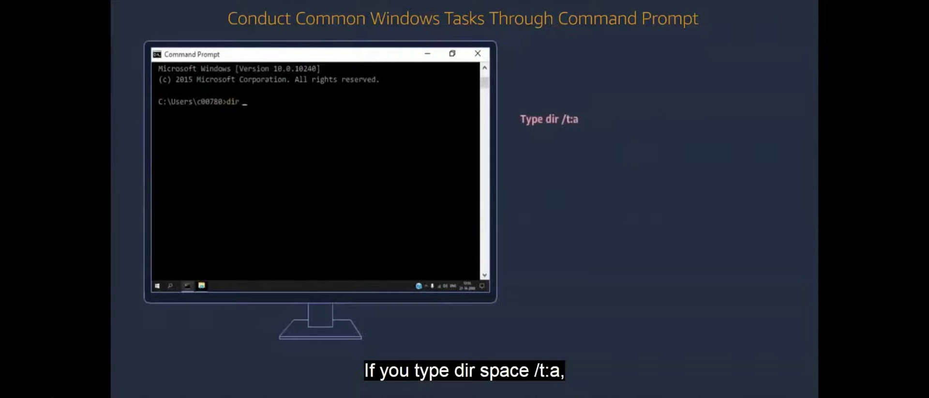
{"action": "type", "text": "/t:a"}
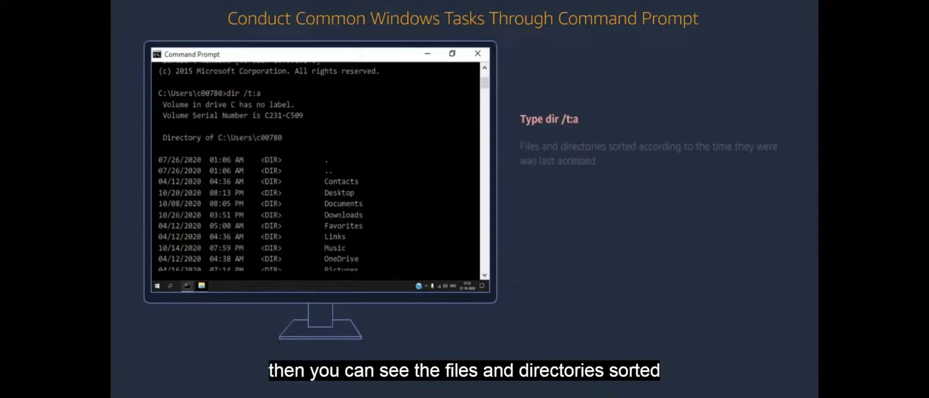
{"action": "scroll", "scroll_direction": "down", "scroll_amount": 3}
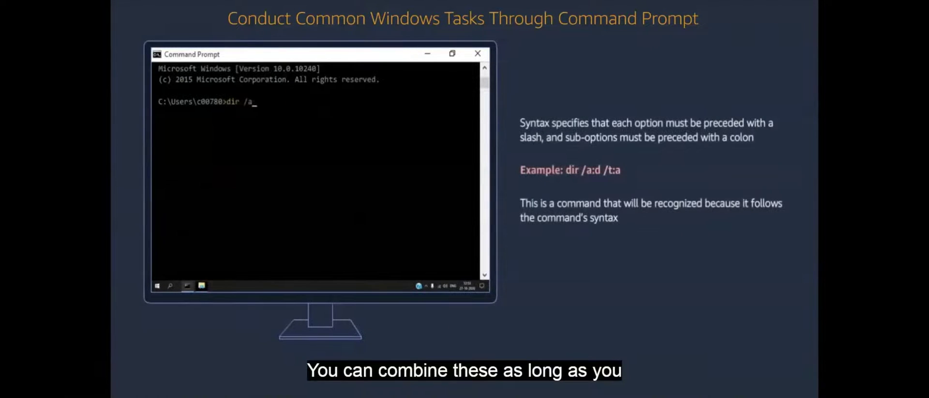
Step: Run dir /a:d /t:a to list the 26 directories by last access, then retype the combined command
{"action": "key", "text": "Return"}
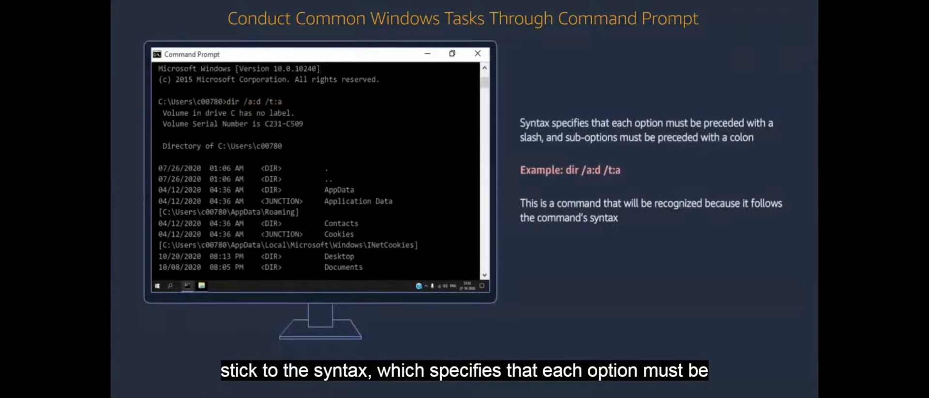
{"action": "scroll", "scroll_direction": "down", "scroll_amount": 3}
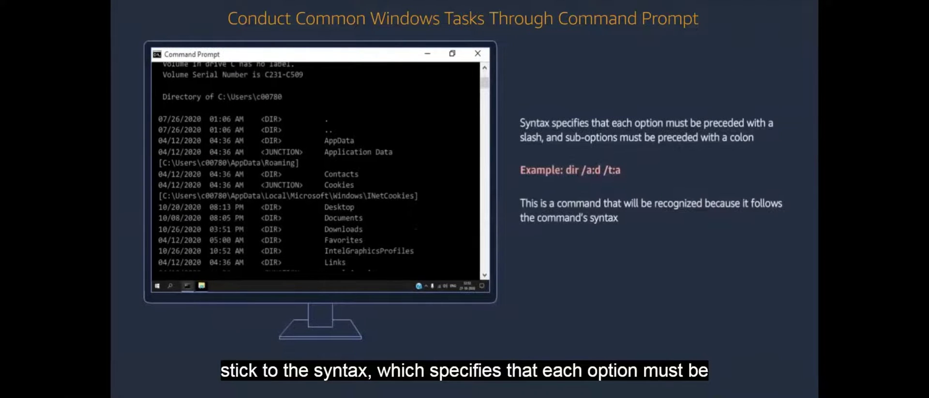
{"action": "scroll", "scroll_direction": "down", "scroll_amount": 3}
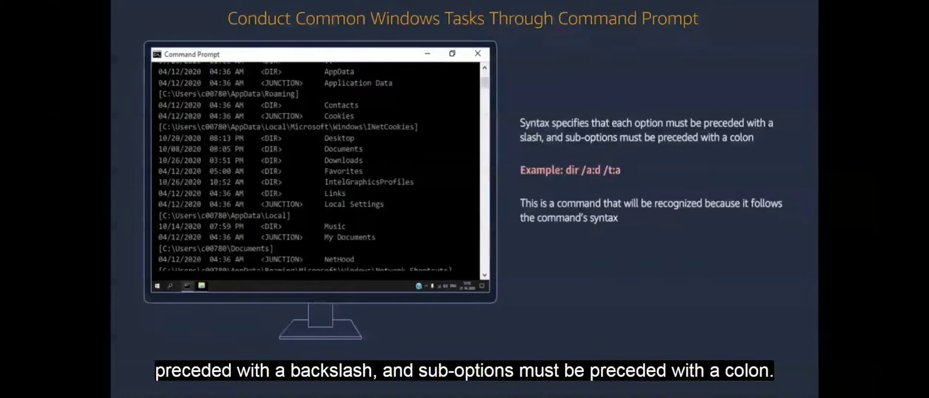
{"action": "scroll", "scroll_direction": "down", "scroll_amount": 3}
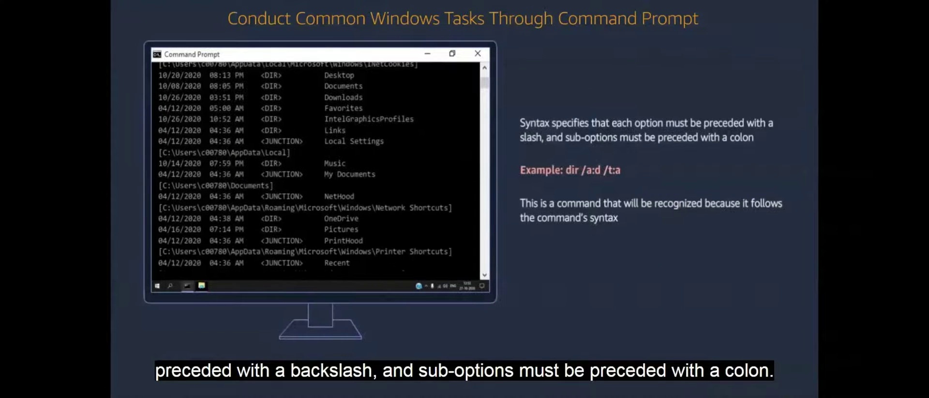
{"action": "scroll", "scroll_direction": "down", "scroll_amount": 3}
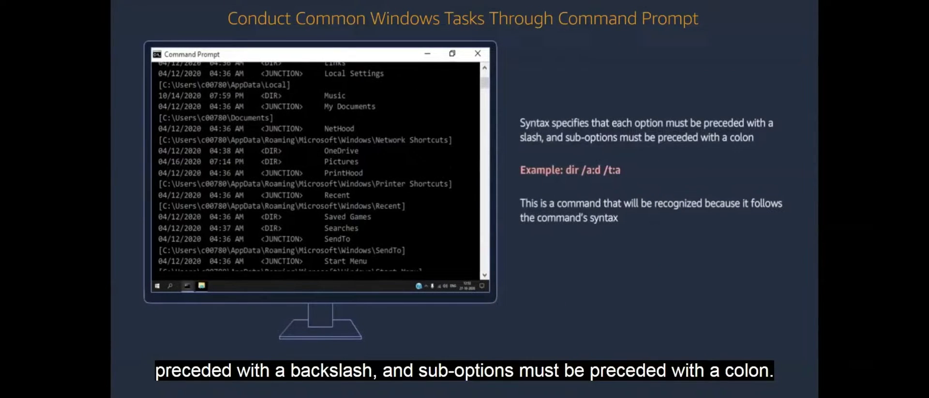
{"action": "scroll", "scroll_direction": "down", "scroll_amount": 3}
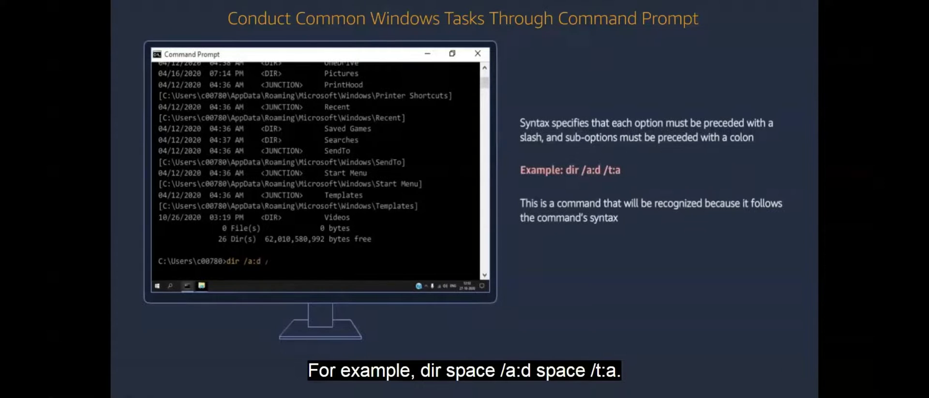
{"action": "type", "text": "t:a"}
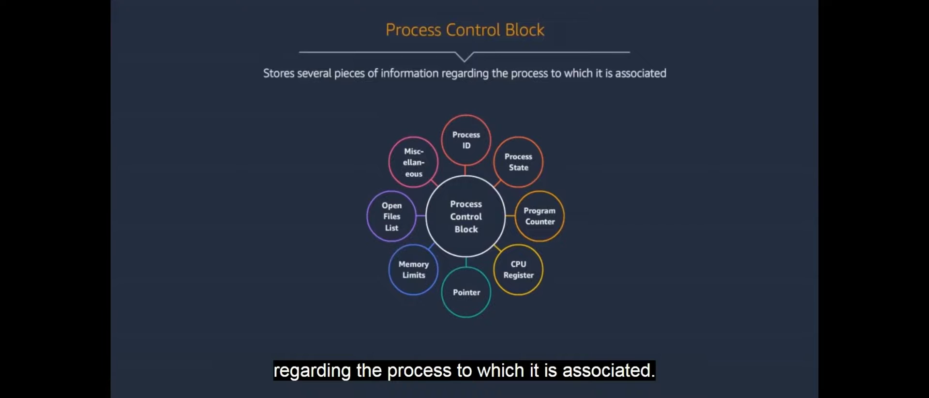
Step: Reveal the Process ID description on the Process Control Block slide
{"action": "left_click", "coordinate": [466, 140]}
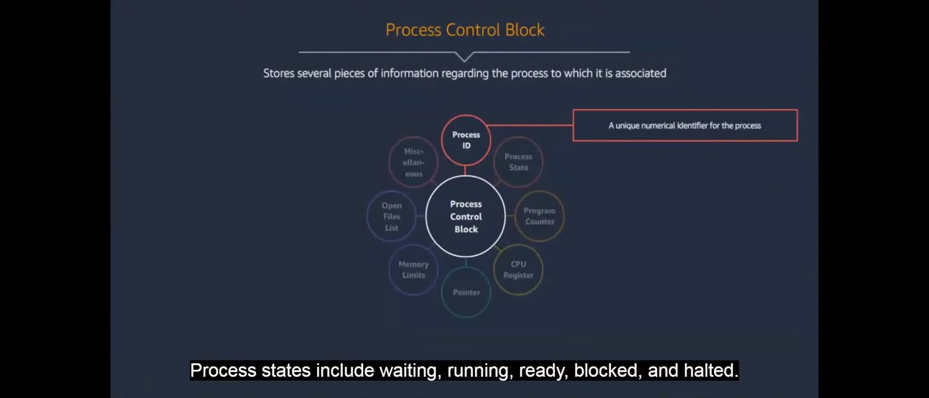